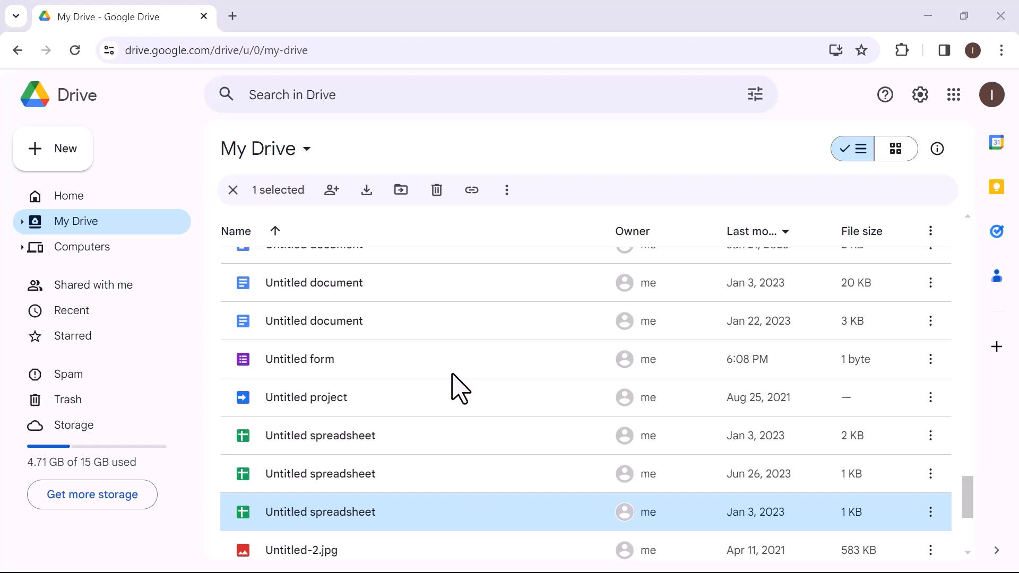
pyautogui.moveTo(436, 377)
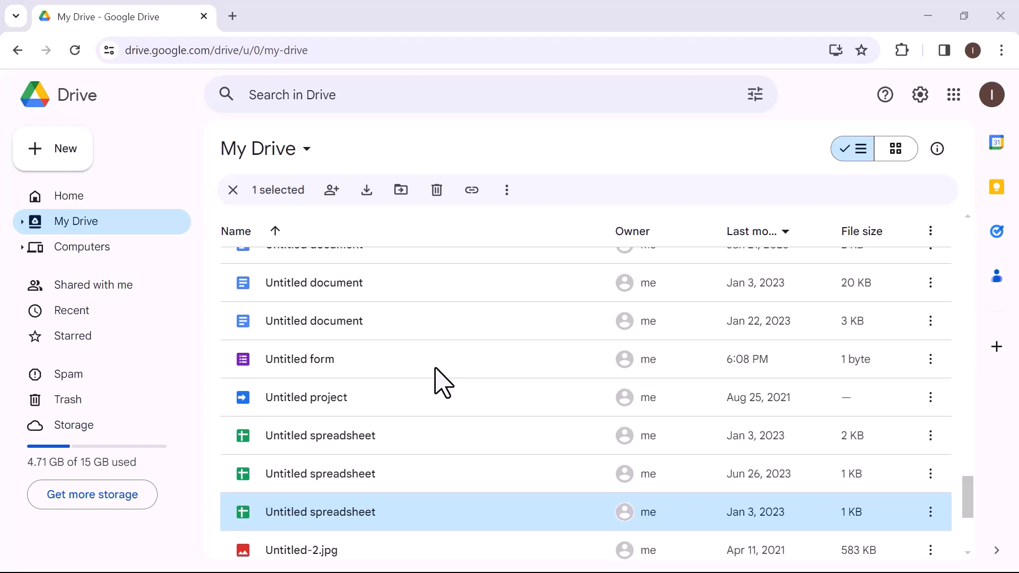
# - Bring up Drive's New menu to reach the Google Forms option
pyautogui.click(53, 149)
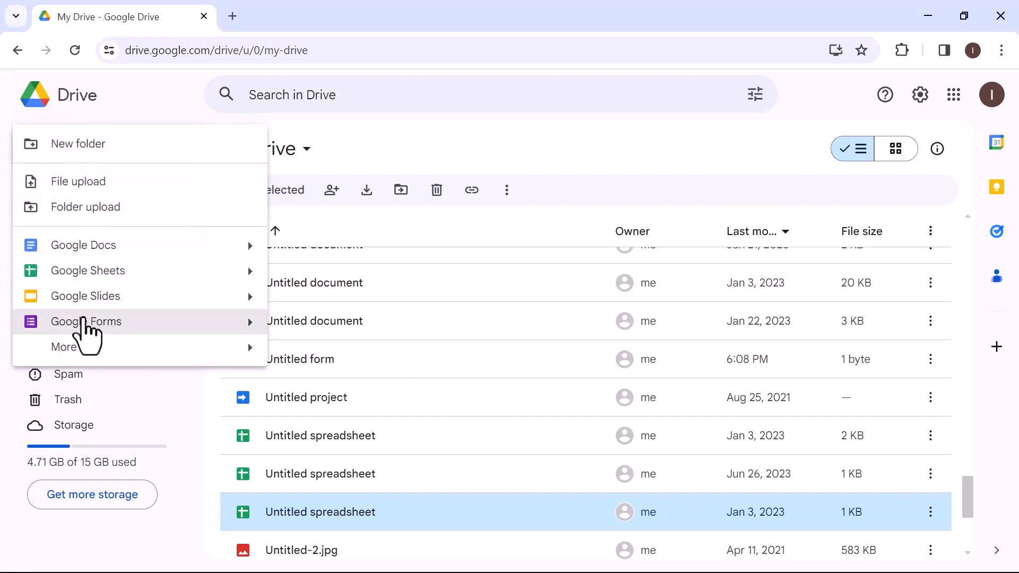
# - Create a blank form titled 'Lock Folder' with a short-answer first question 'Enter password'
pyautogui.click(86, 322)
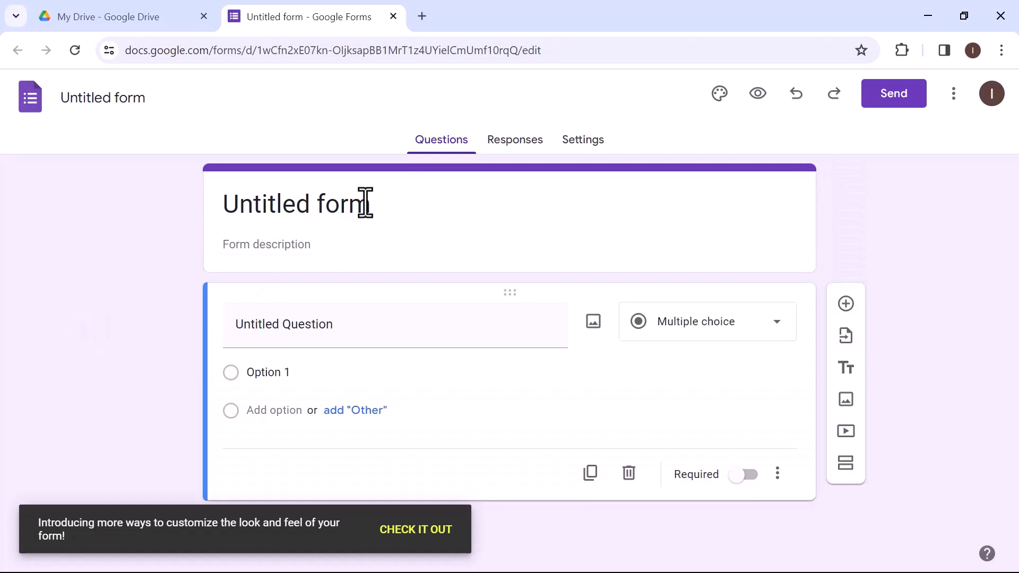
pyautogui.write('Lock Folde')
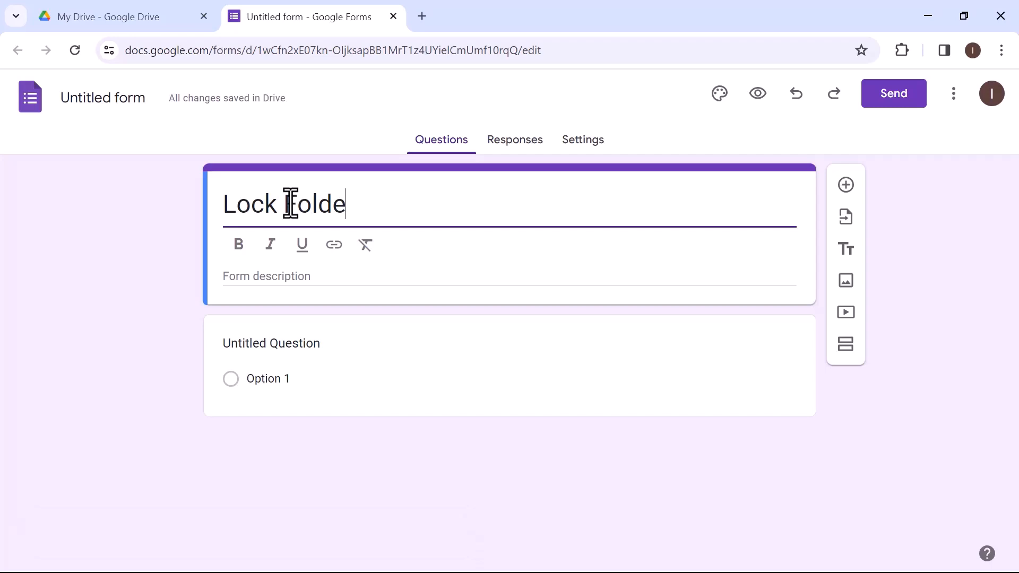
pyautogui.write('r')
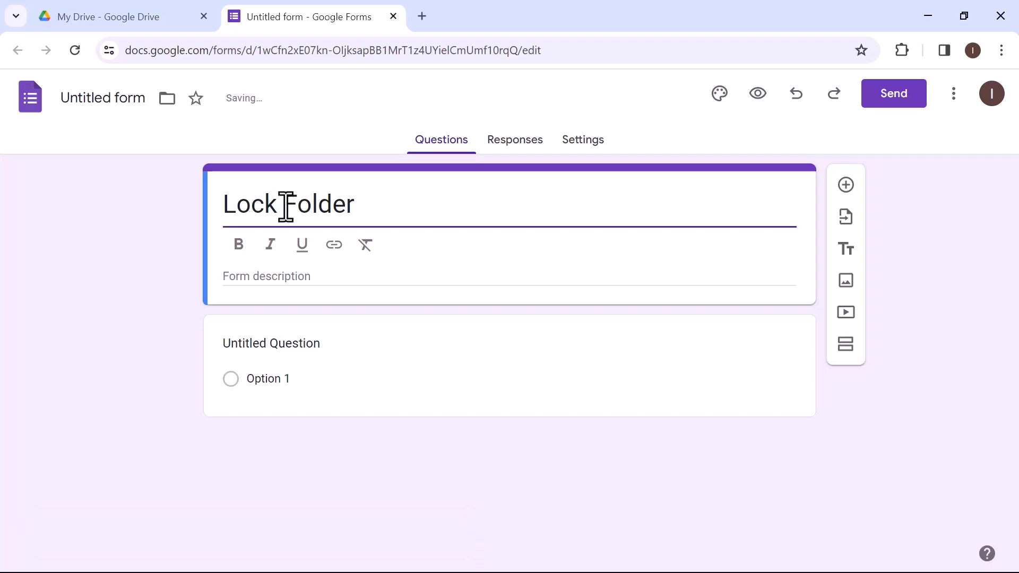
pyautogui.click(268, 378)
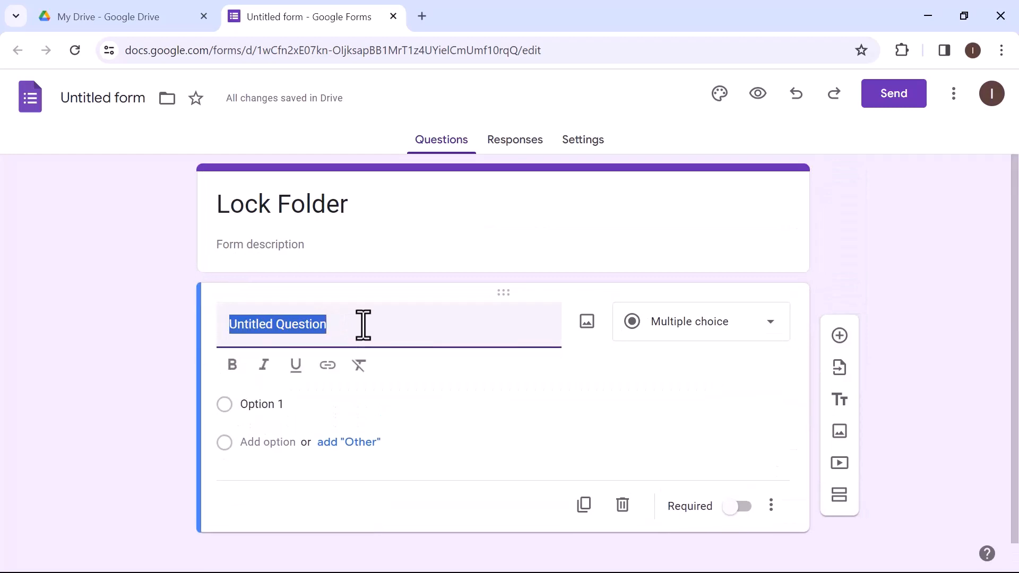
pyautogui.write('Enter')
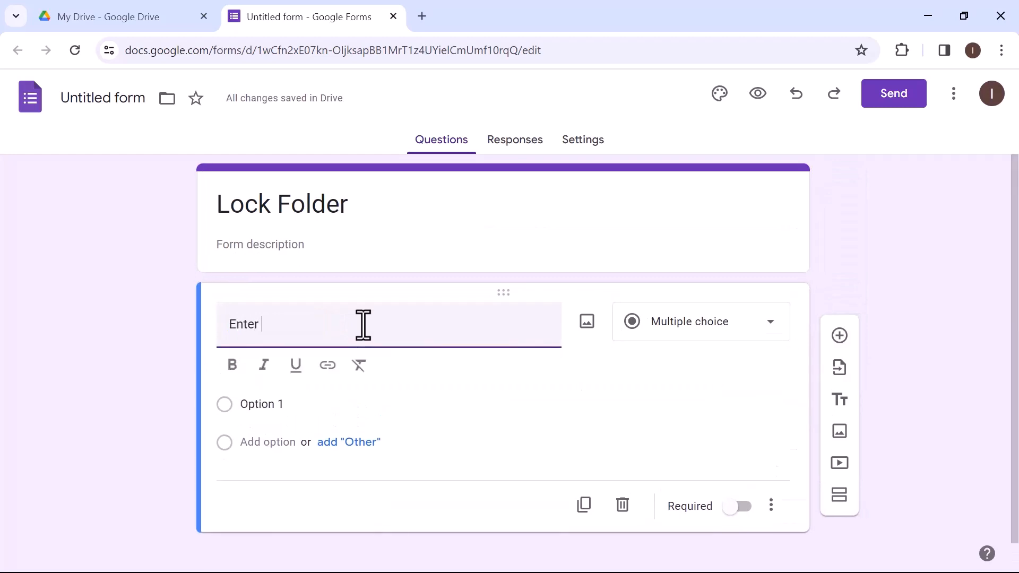
pyautogui.write('password')
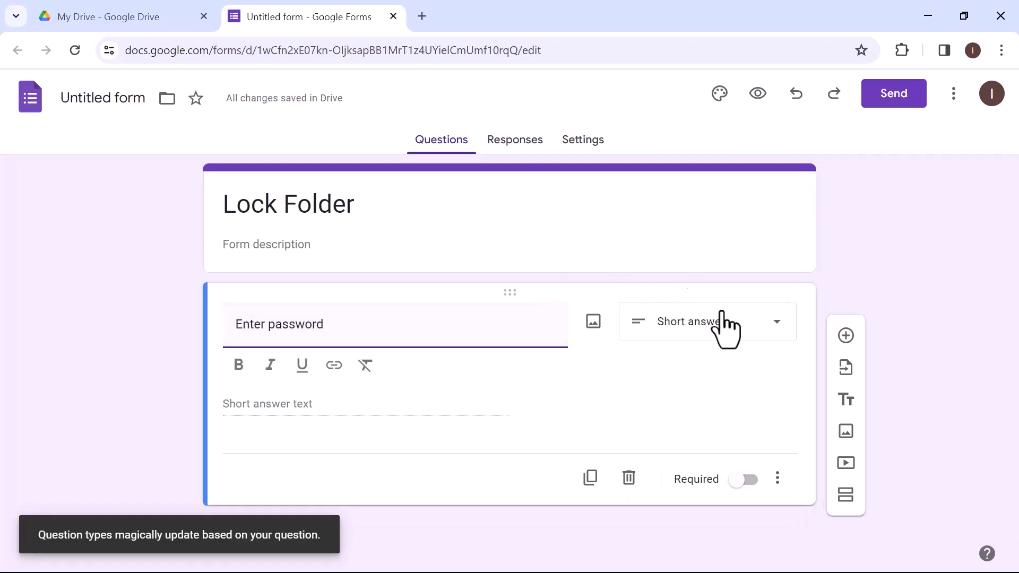
# - Keep the question as Short answer and mark it Required
pyautogui.click(707, 322)
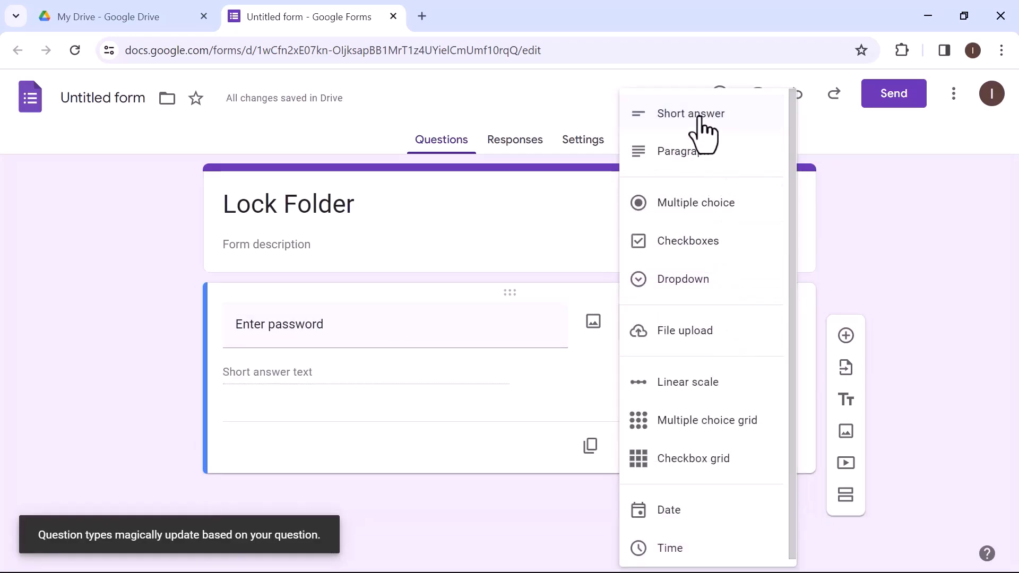
pyautogui.click(691, 114)
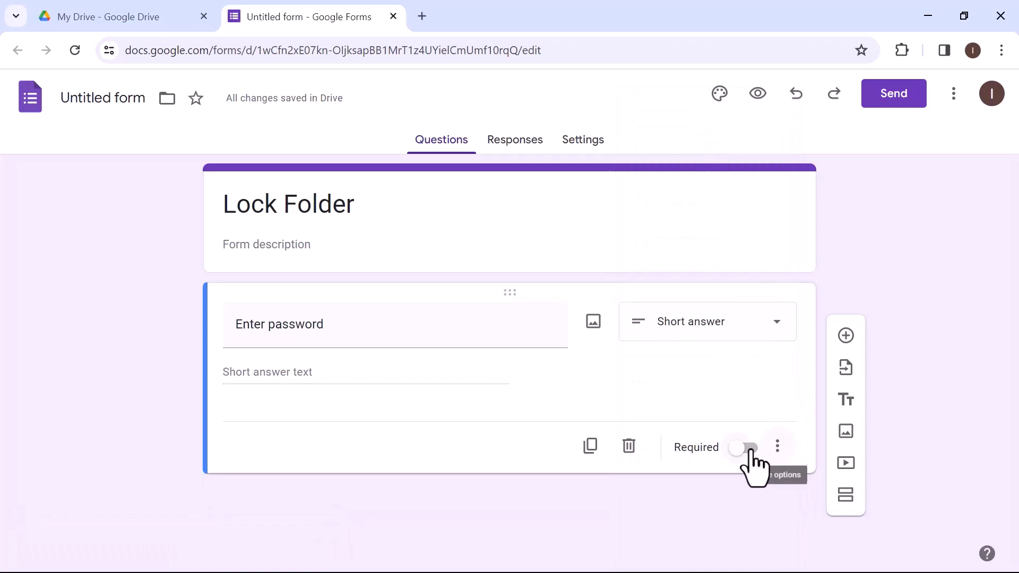
pyautogui.click(743, 447)
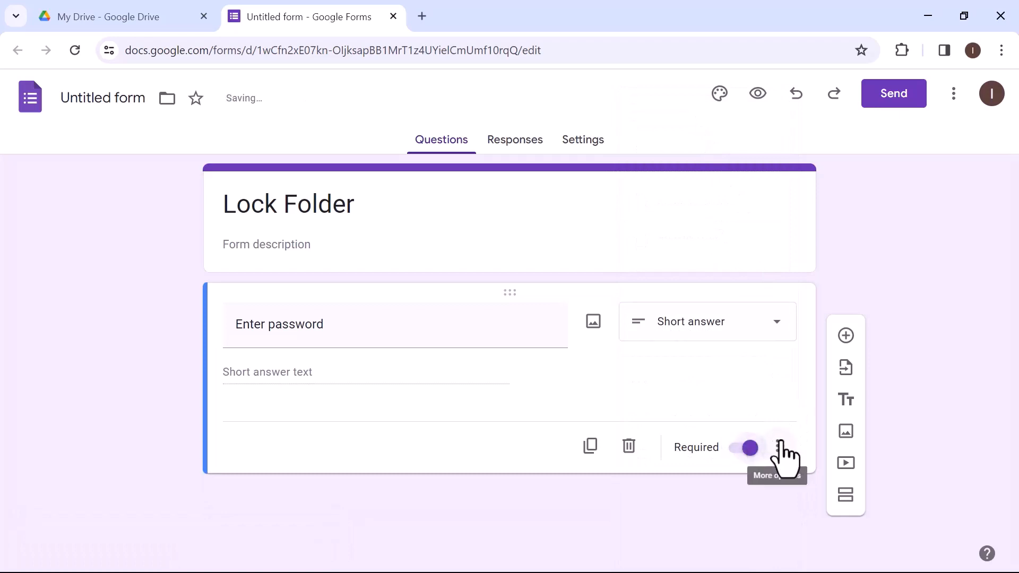
pyautogui.click(777, 446)
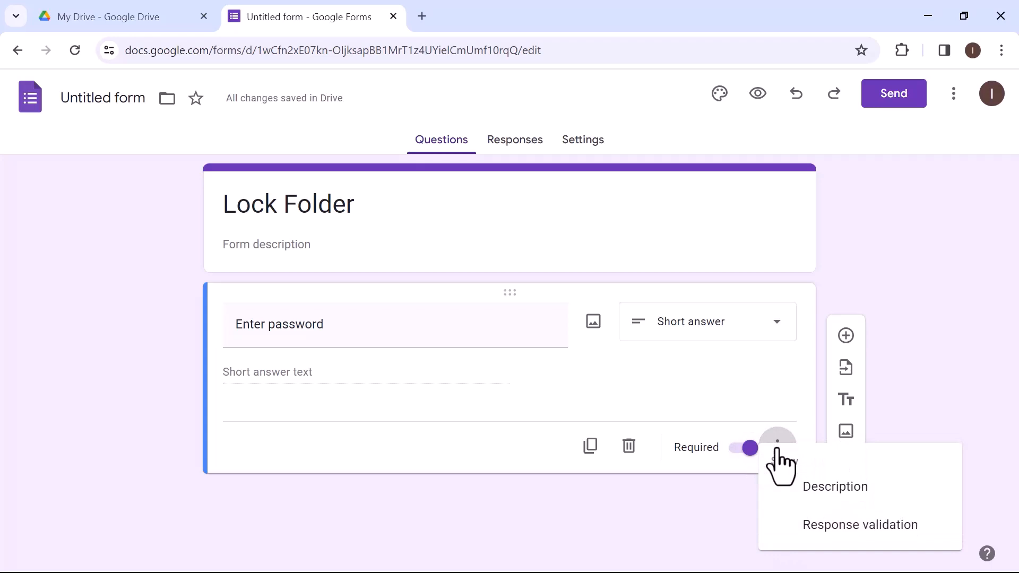
pyautogui.click(859, 524)
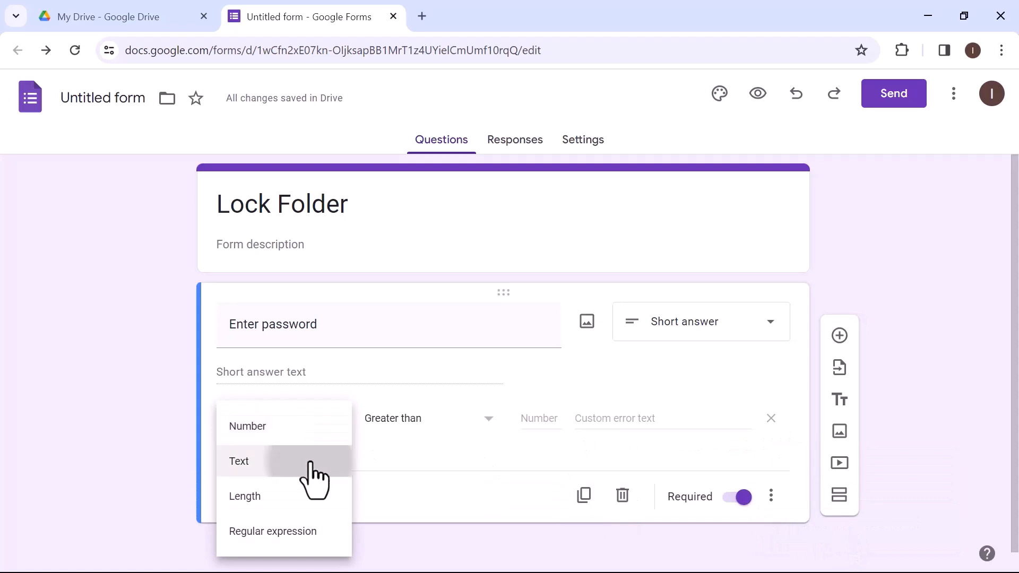
pyautogui.click(239, 461)
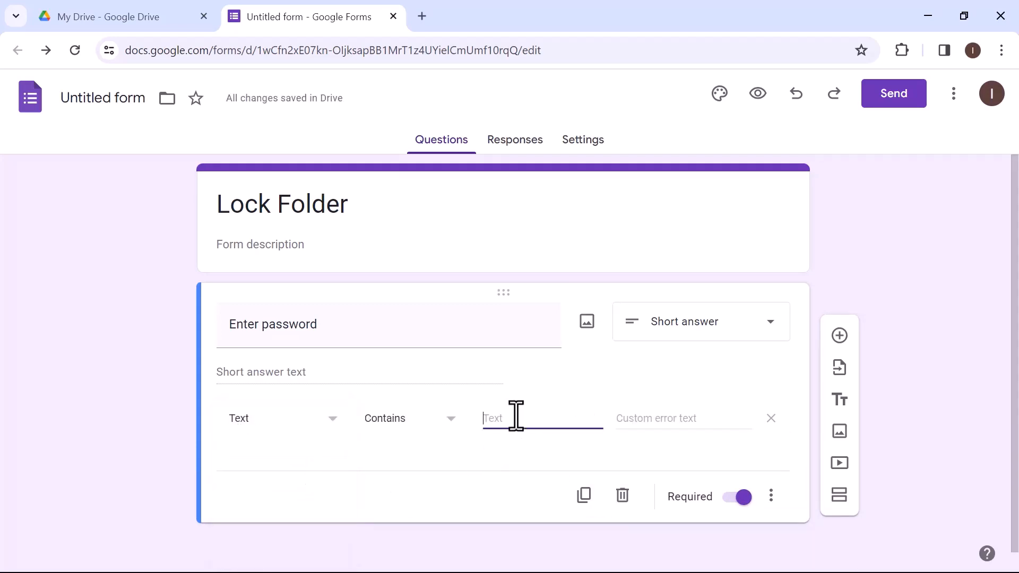
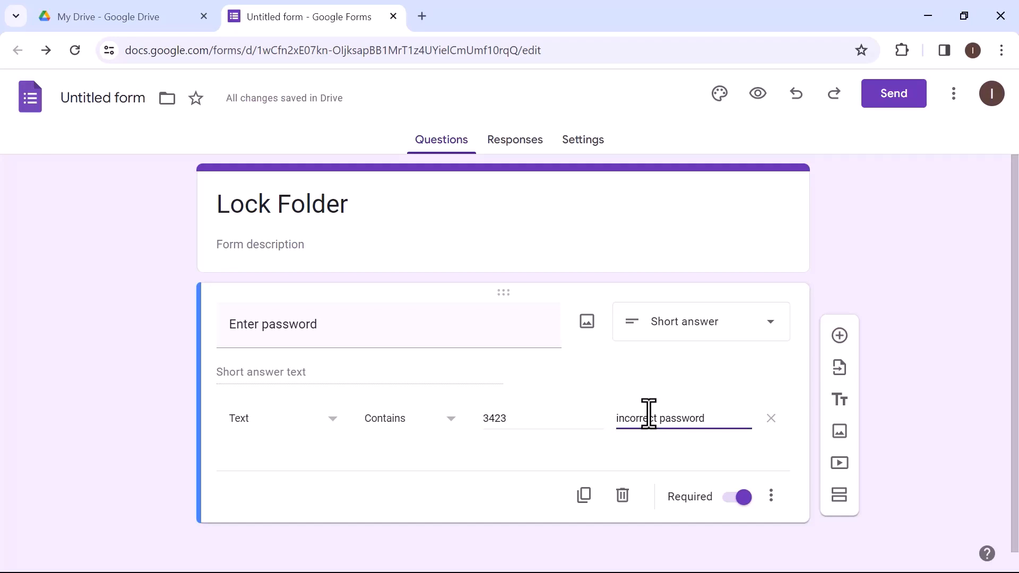
pyautogui.click(583, 140)
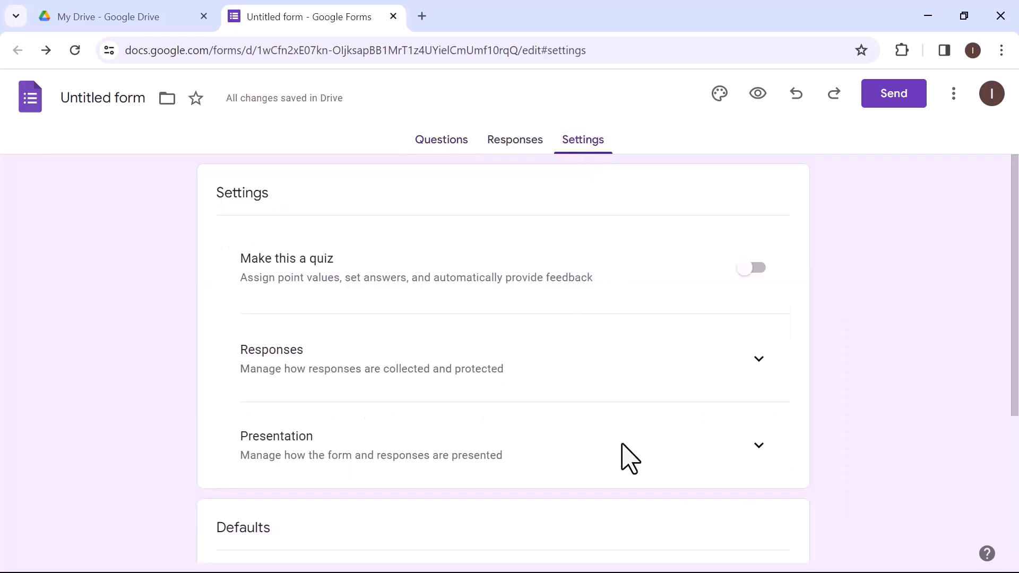
# - In Settings > Presentation, rewrite the confirmation message as 'Thank you for your response'
pyautogui.click(759, 445)
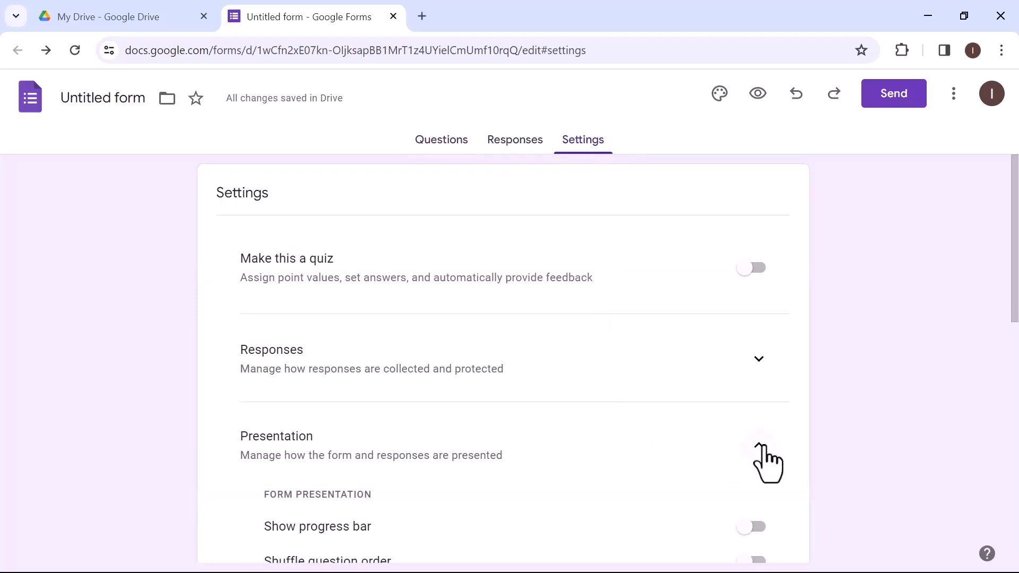
pyautogui.scroll(-3)
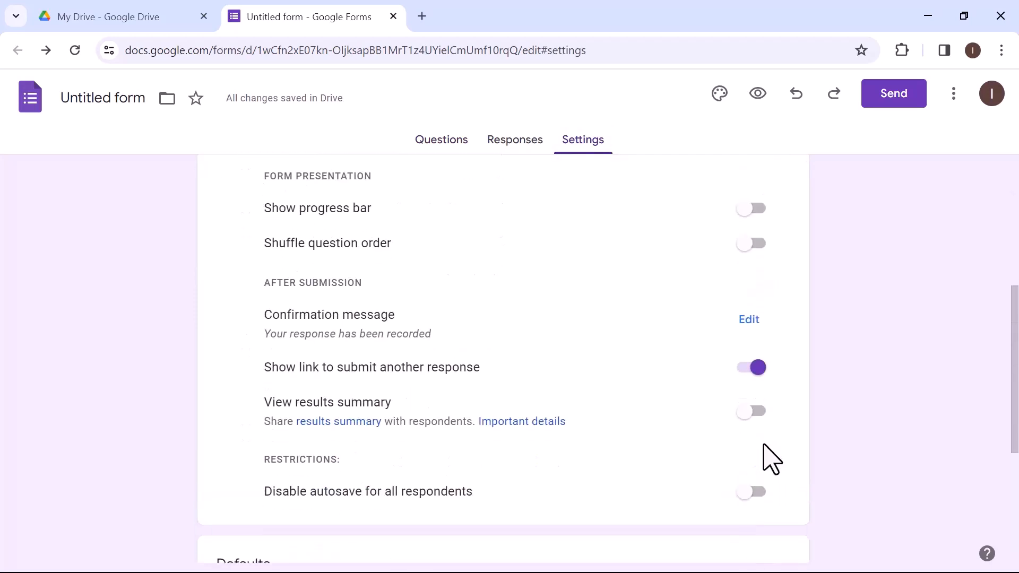
pyautogui.moveTo(749, 320)
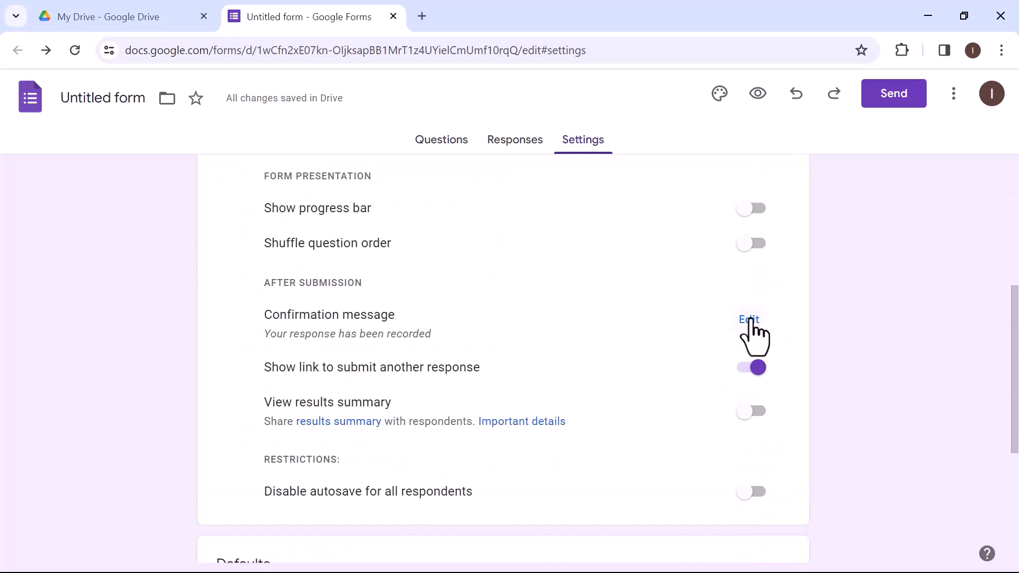
pyautogui.click(750, 318)
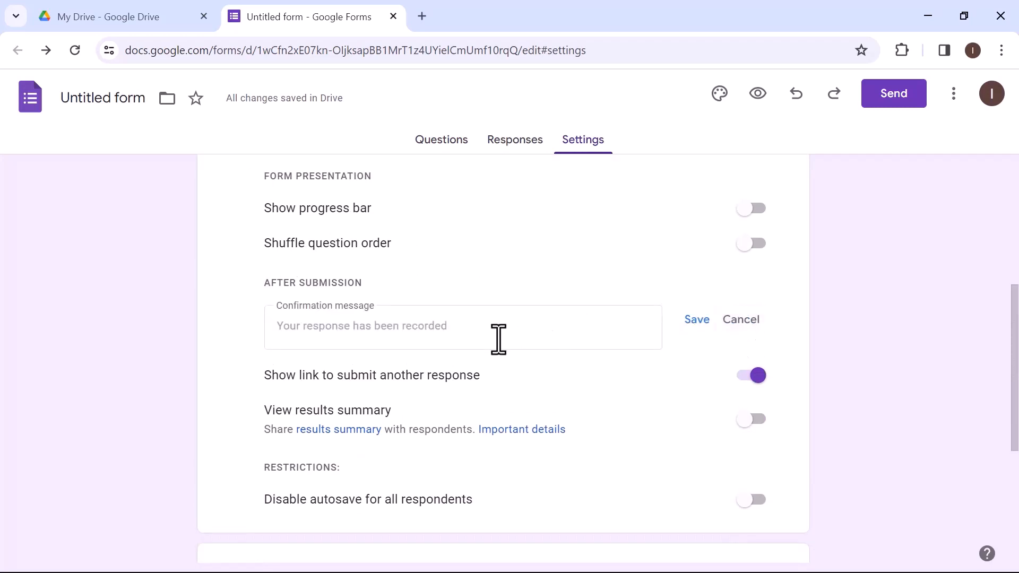
pyautogui.write('Thank')
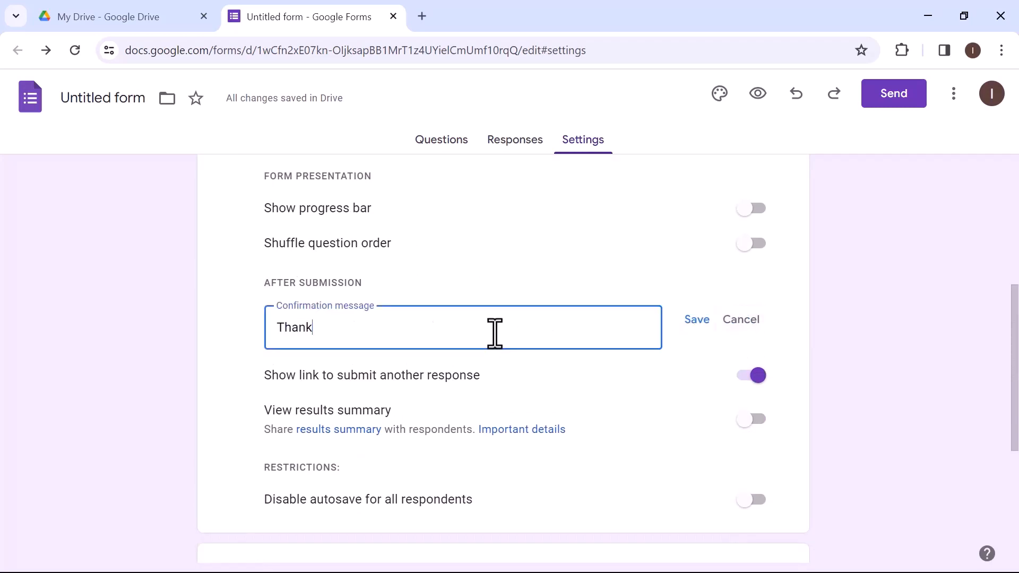
pyautogui.write('you for yo')
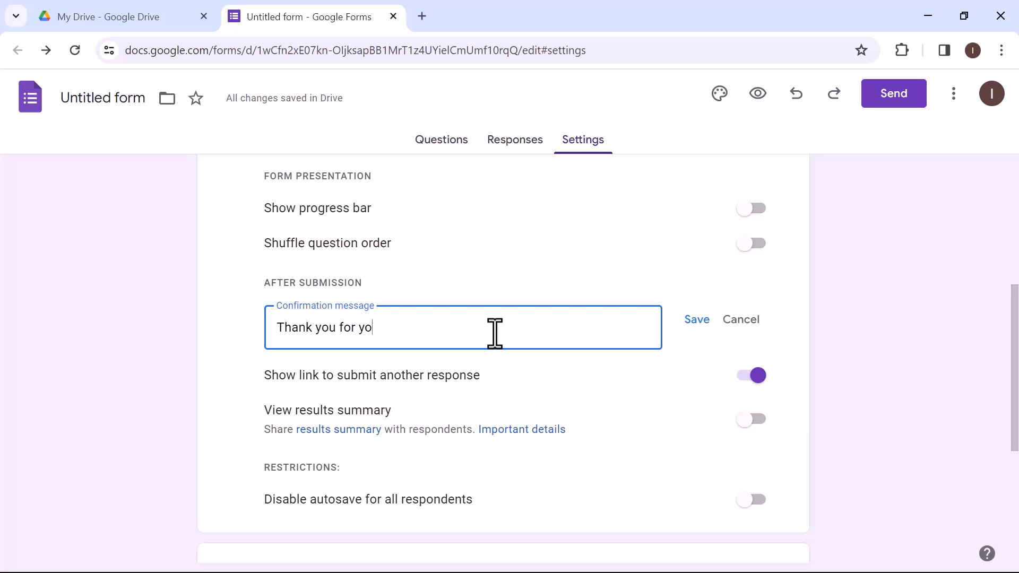
pyautogui.write('ur response')
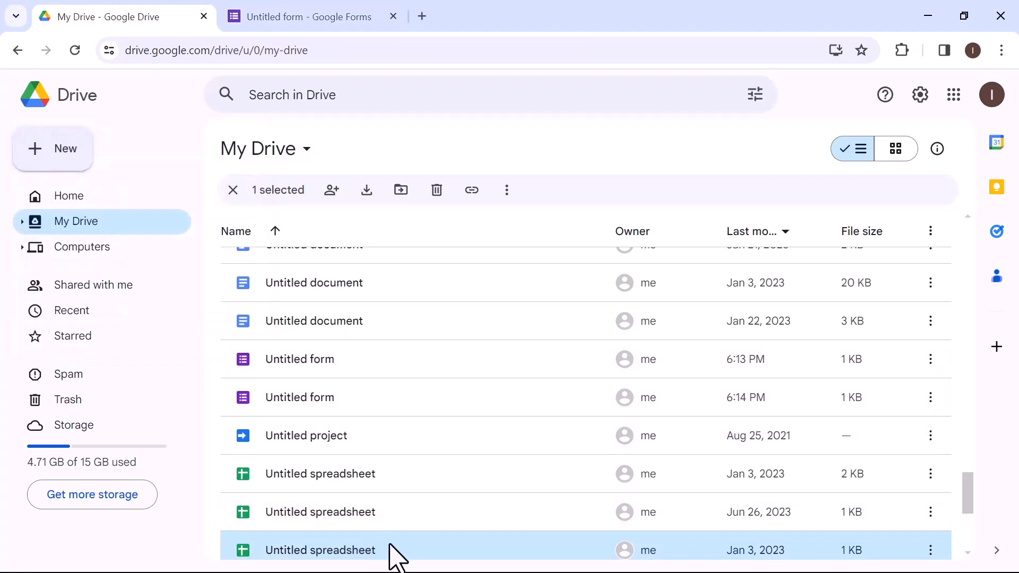
# - Copy the untitled spreadsheet's share link, paste it under the thank-you text and save the message
pyautogui.rightClick(320, 550)
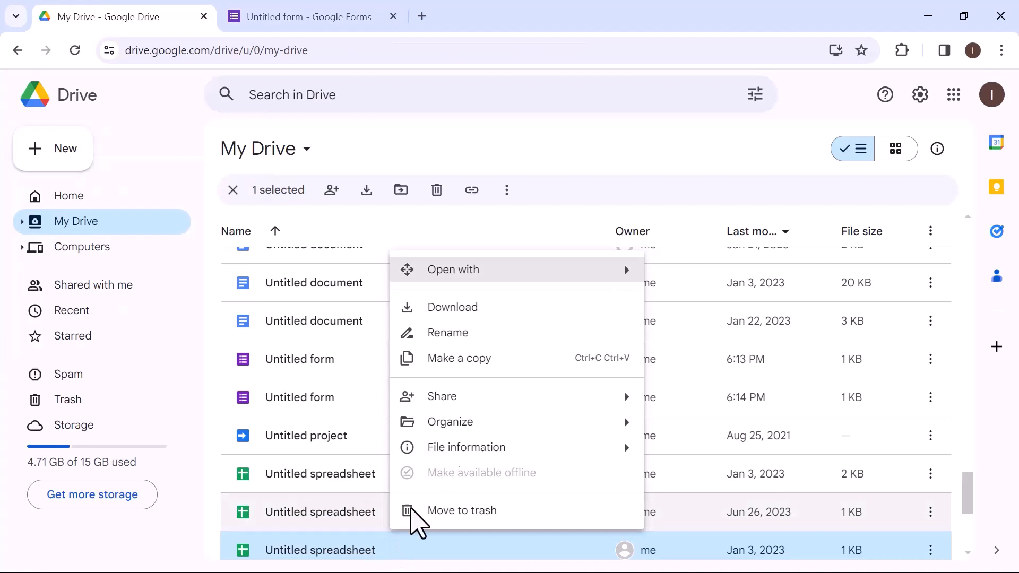
pyautogui.moveTo(442, 397)
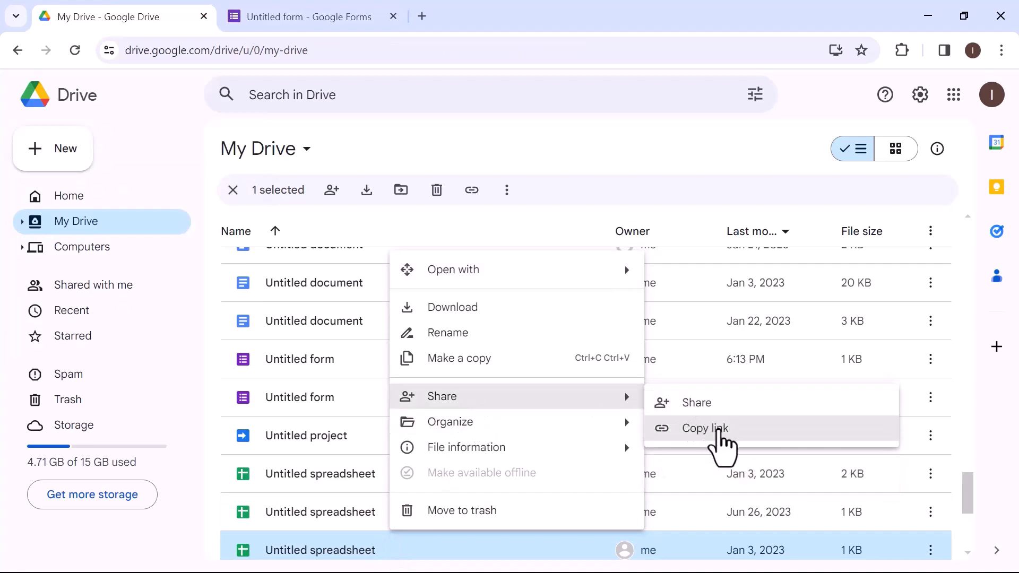
pyautogui.click(304, 17)
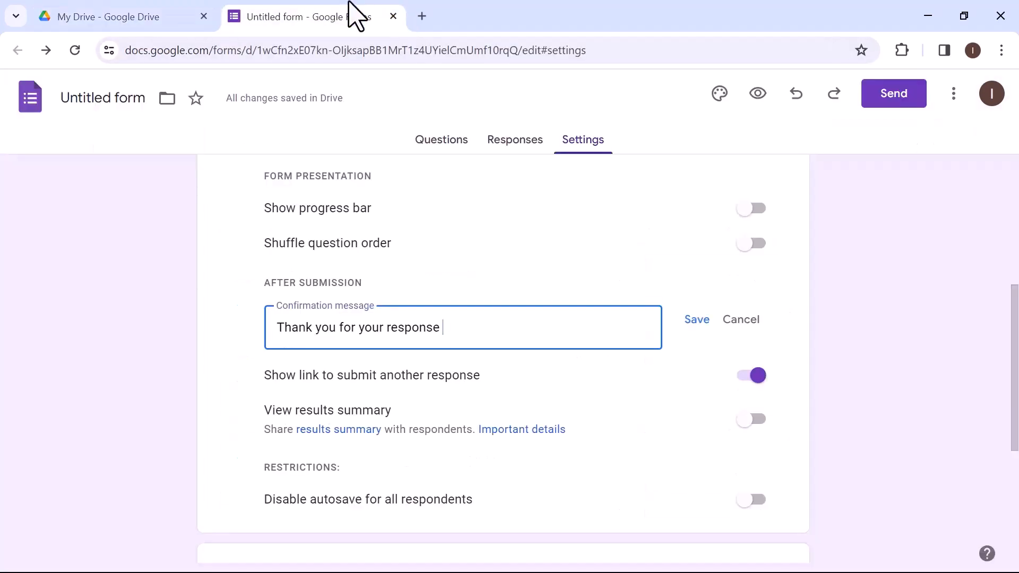
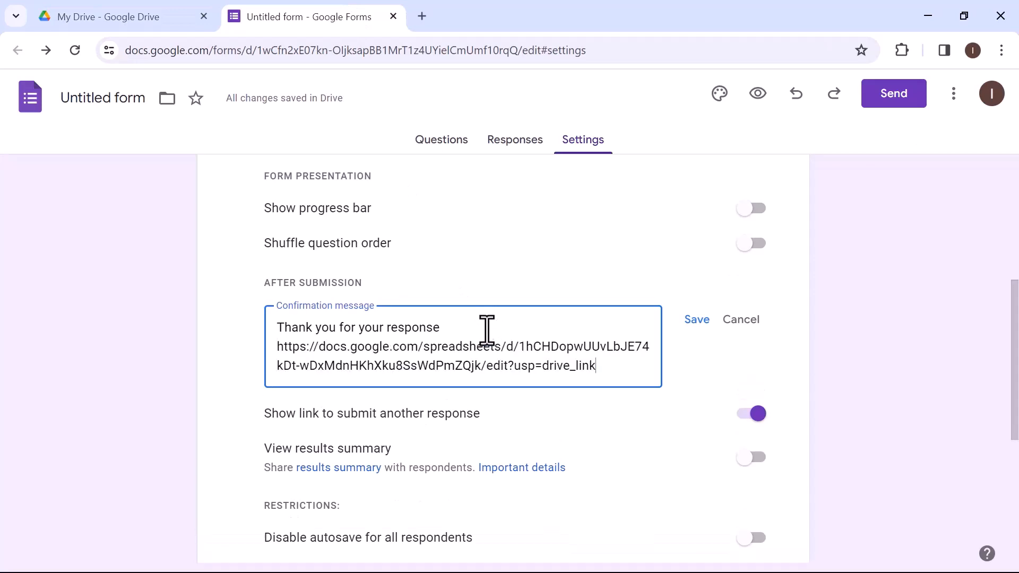
pyautogui.click(696, 320)
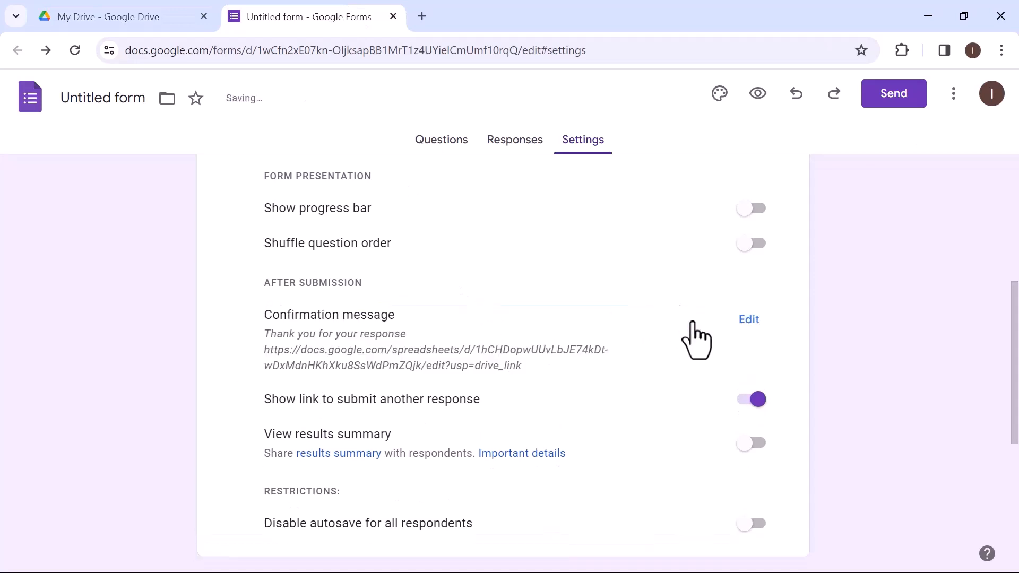
pyautogui.moveTo(758, 94)
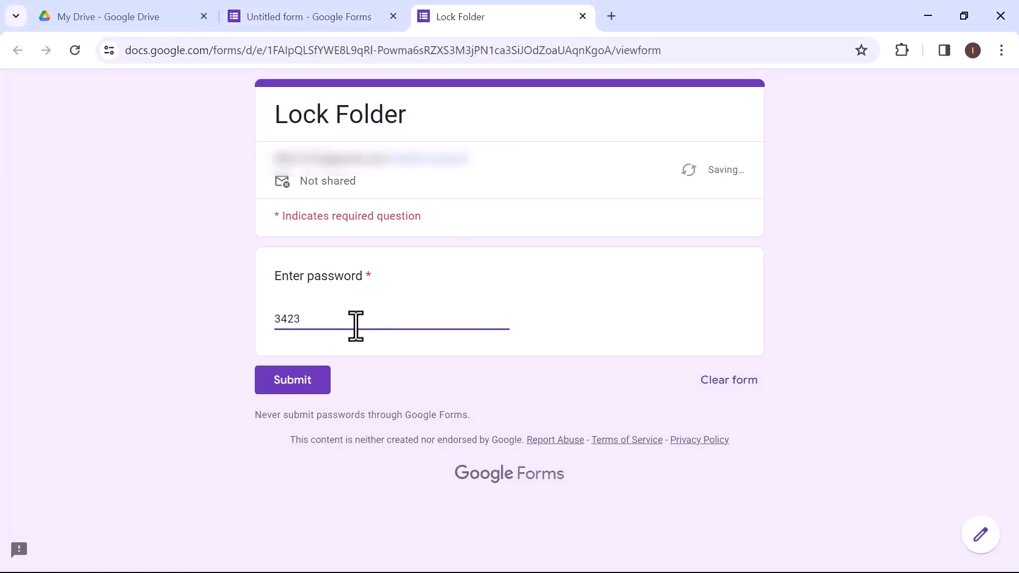
pyautogui.click(293, 380)
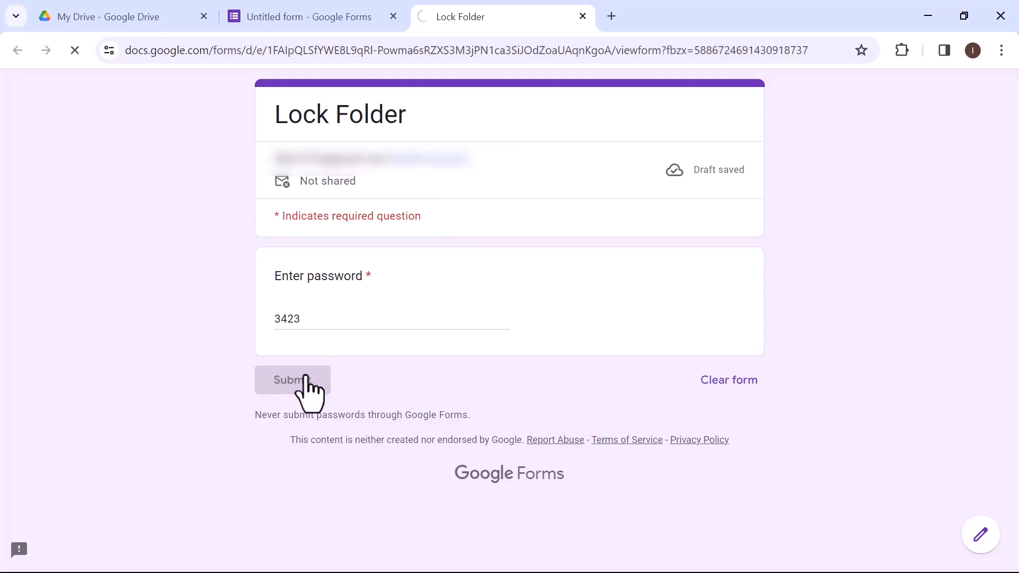
pyautogui.click(293, 380)
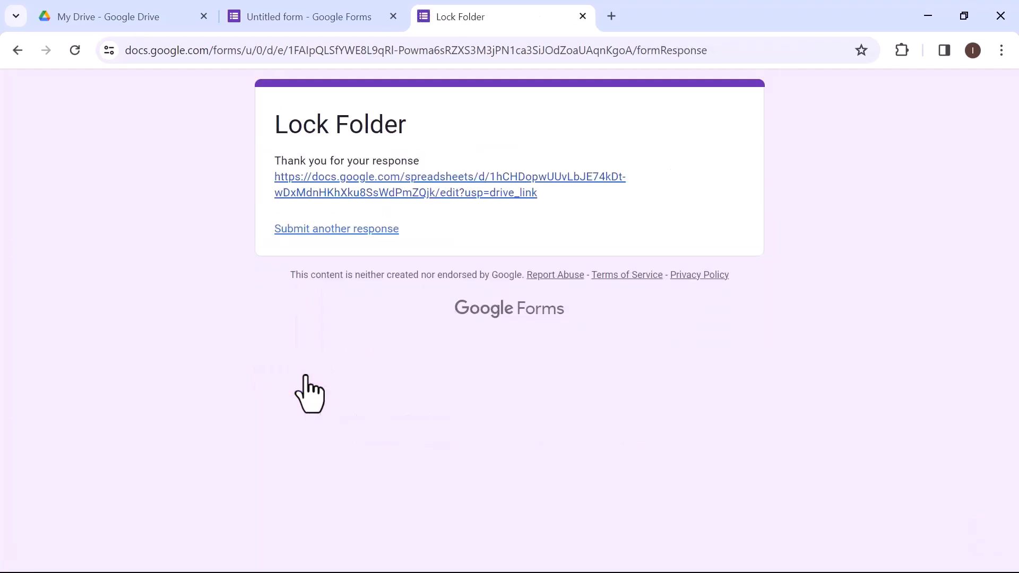
pyautogui.moveTo(404, 123)
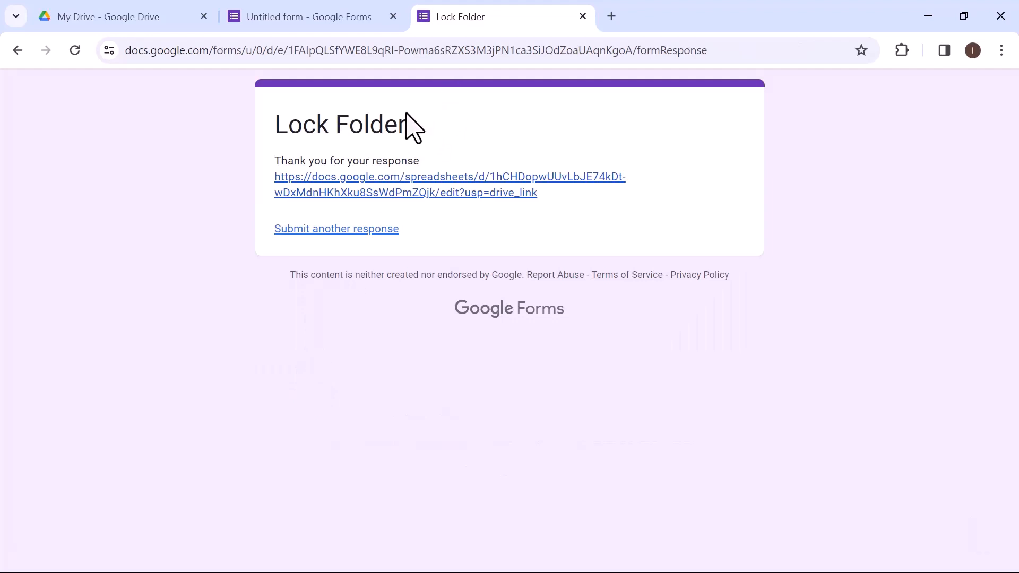
pyautogui.moveTo(322, 364)
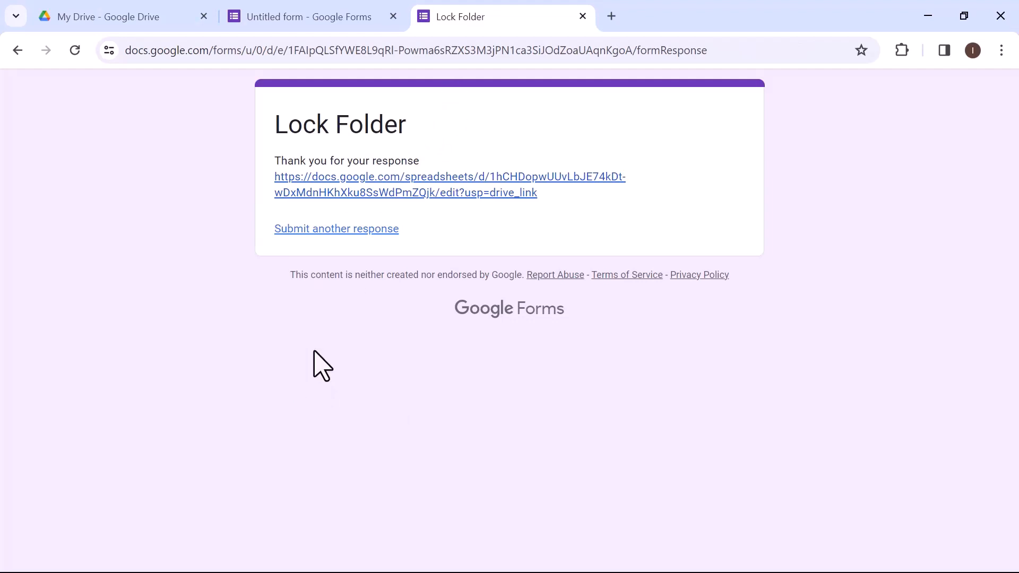